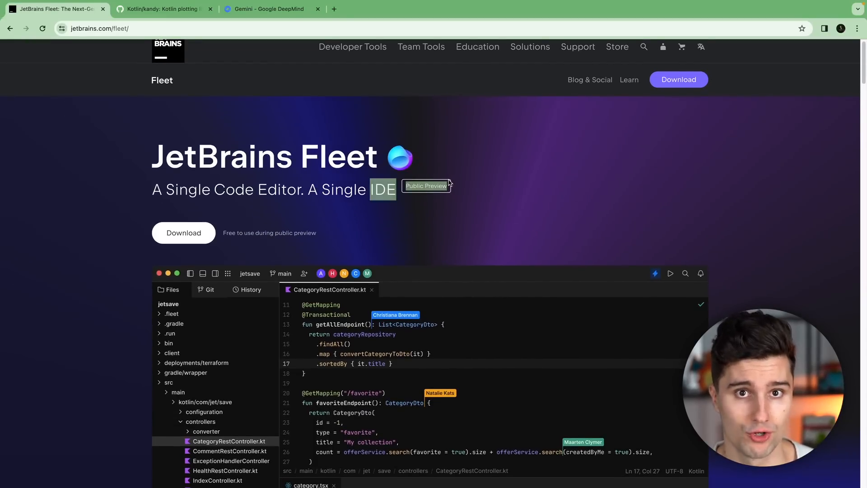
mouse_move(548, 198)
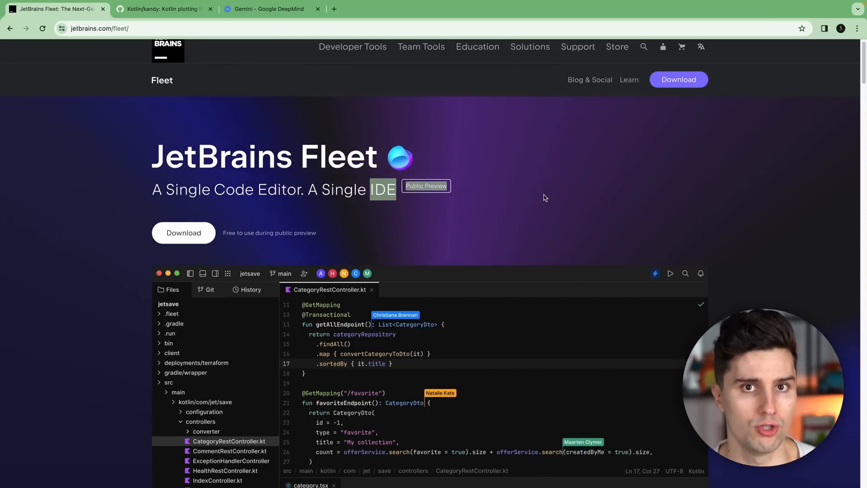
Scroll the jetbrains.com/fleet page past the editor screenshot to the 'Built from scratch' paragraph
scroll("down", 3)
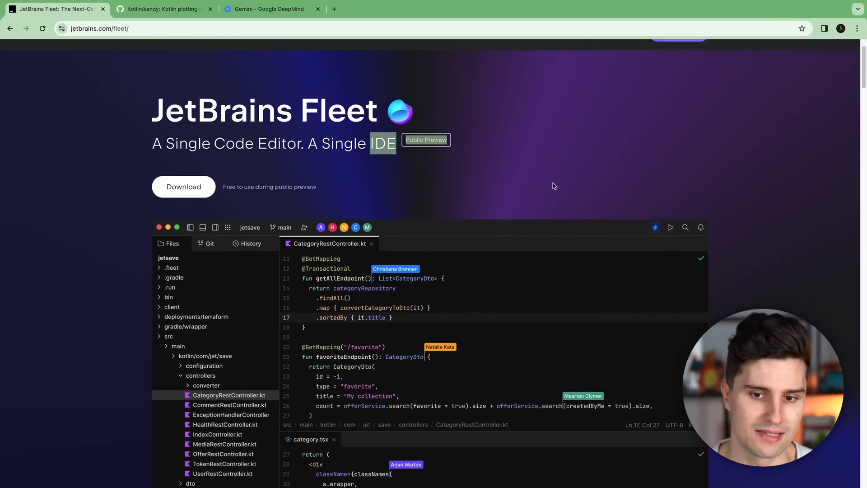
scroll("down", 3)
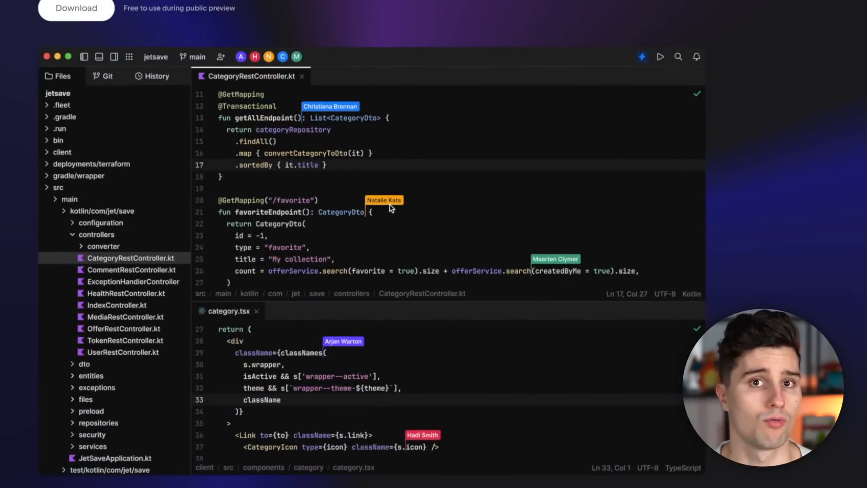
mouse_move(422, 155)
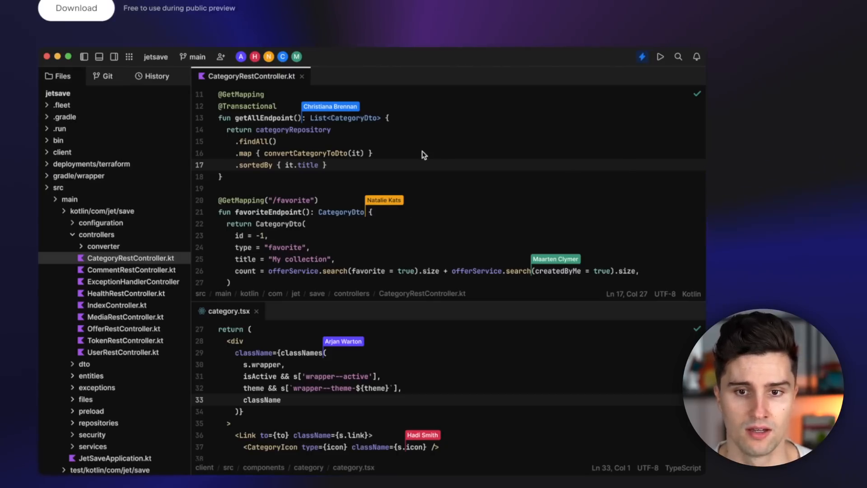
mouse_move(713, 178)
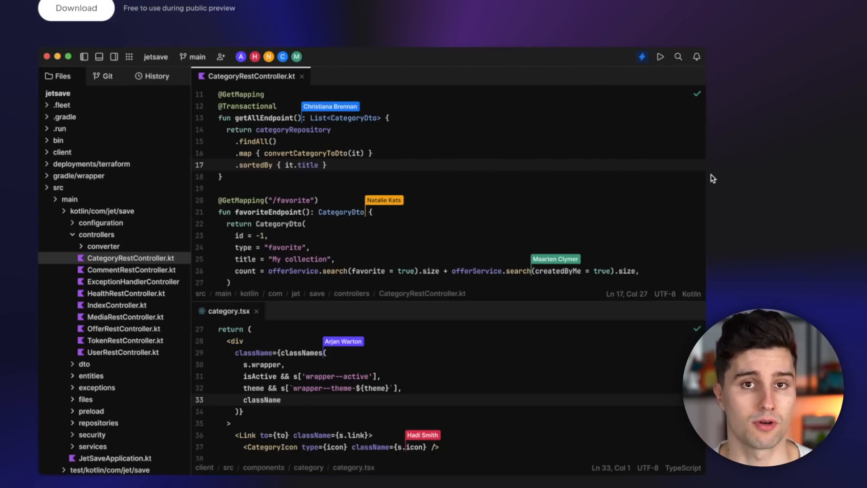
mouse_move(721, 166)
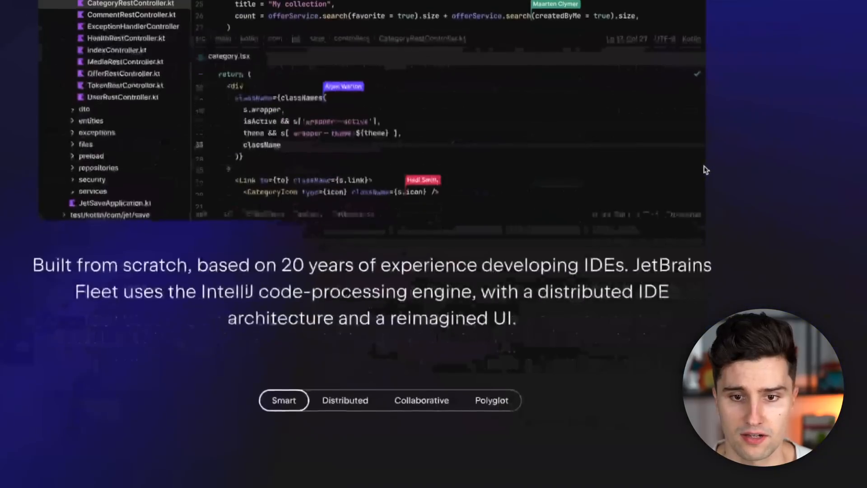
Scroll the Fleet page through the '...and IDE-smart' section to 'Distributed for flexibility'
scroll("down", 3)
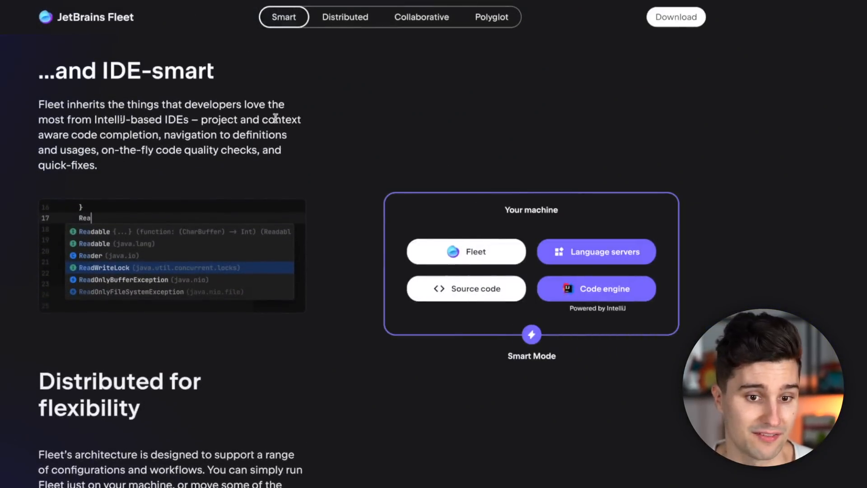
mouse_move(359, 127)
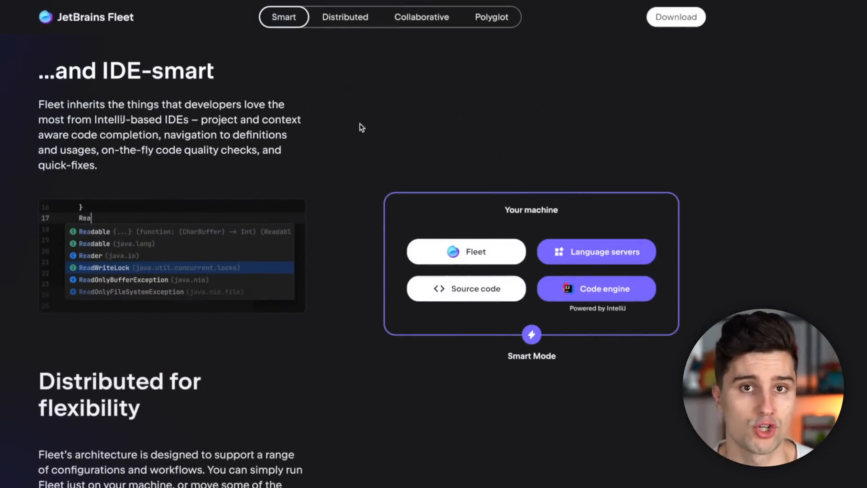
mouse_move(453, 164)
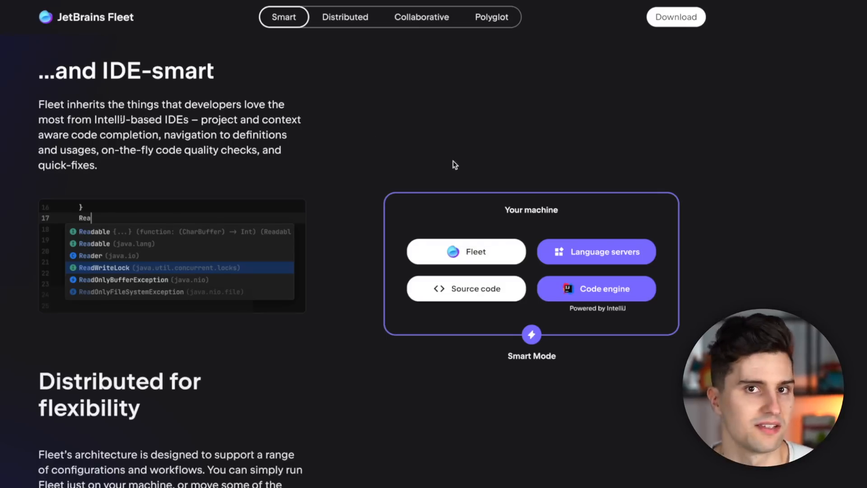
mouse_move(661, 315)
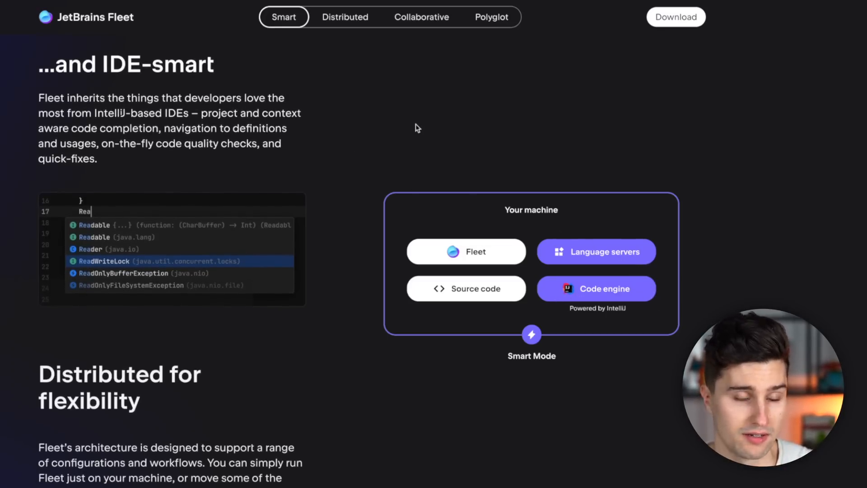
mouse_move(3, 235)
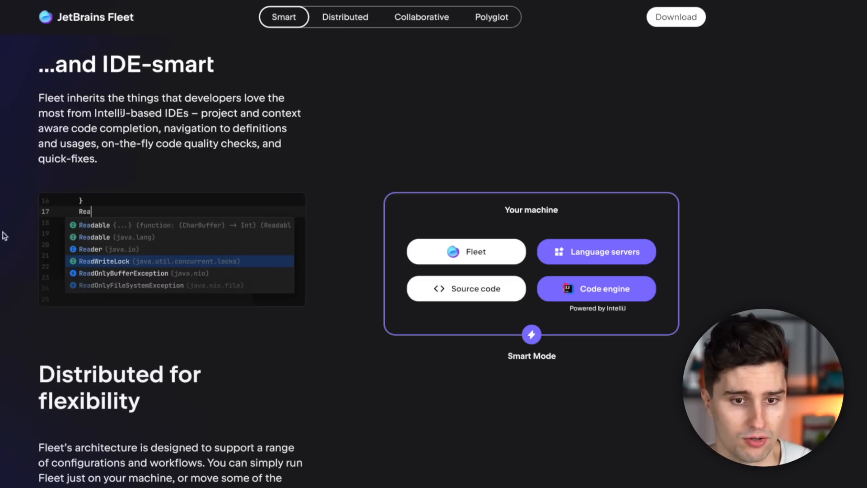
mouse_move(307, 152)
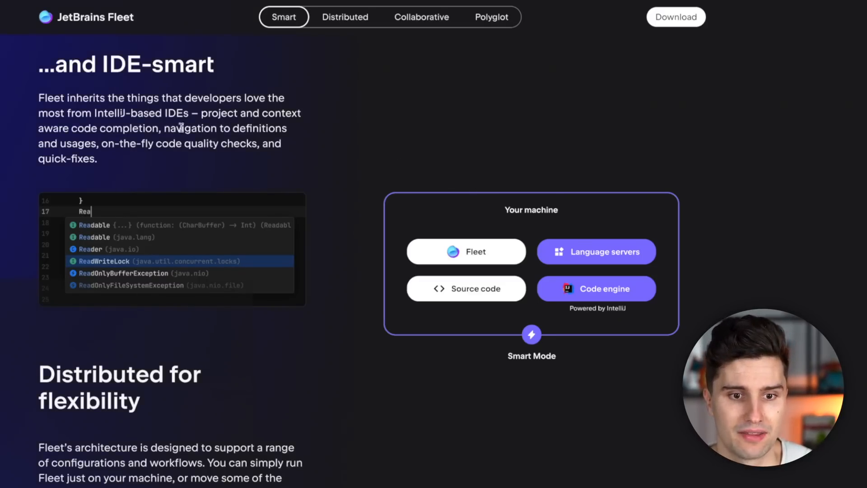
scroll("down", 3)
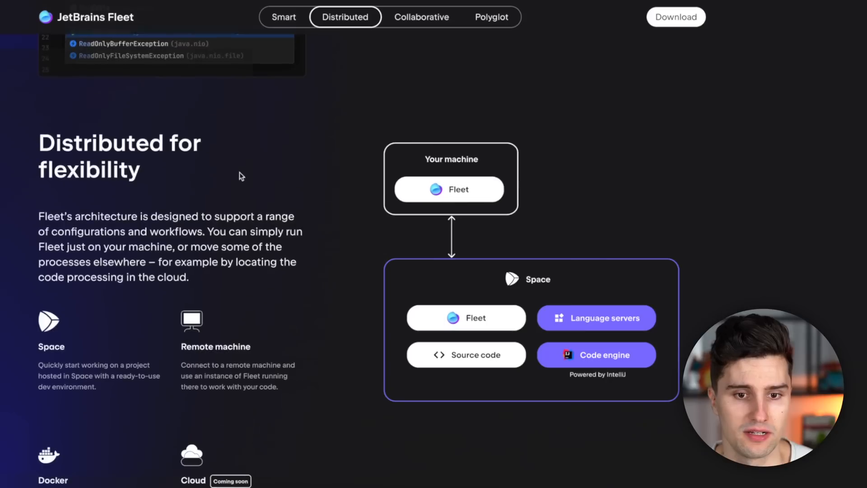
scroll("down", 3)
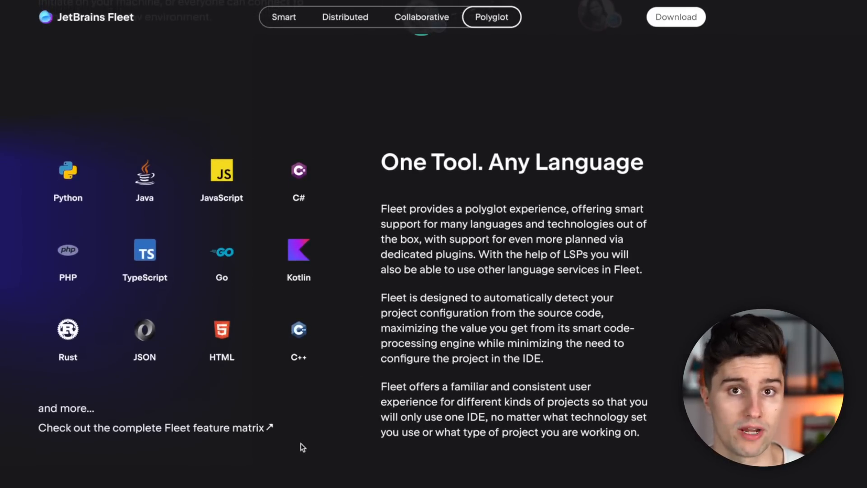
mouse_move(339, 408)
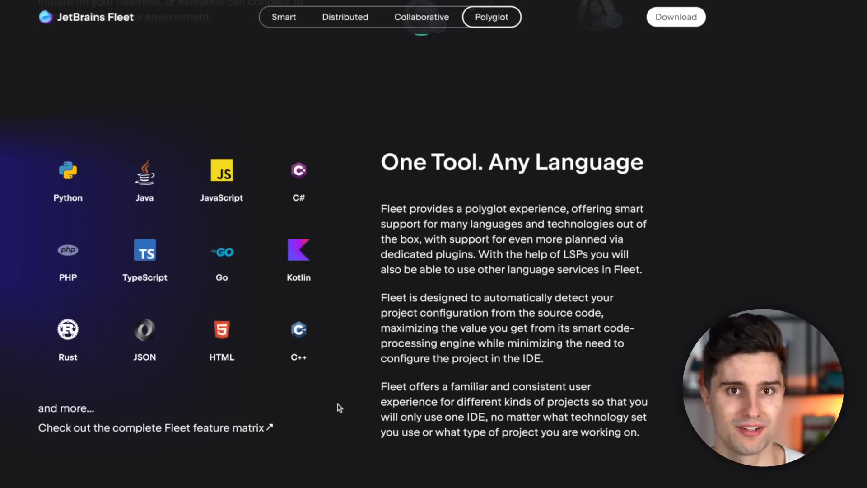
mouse_move(358, 399)
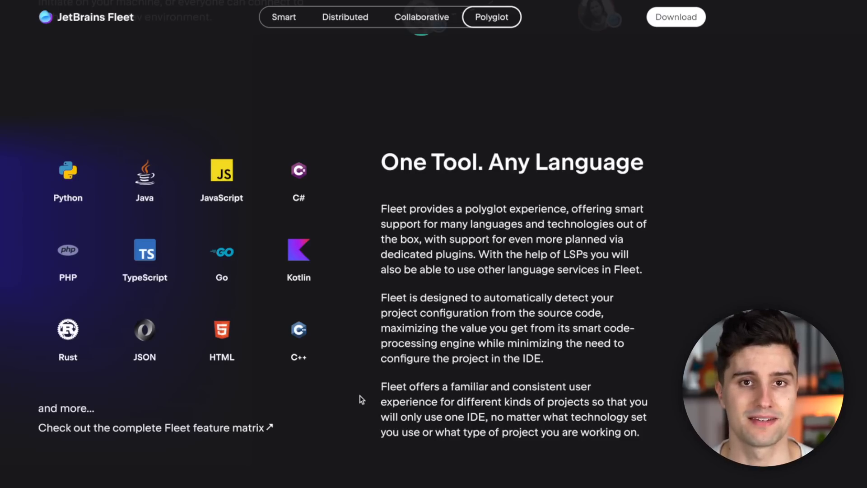
mouse_move(417, 190)
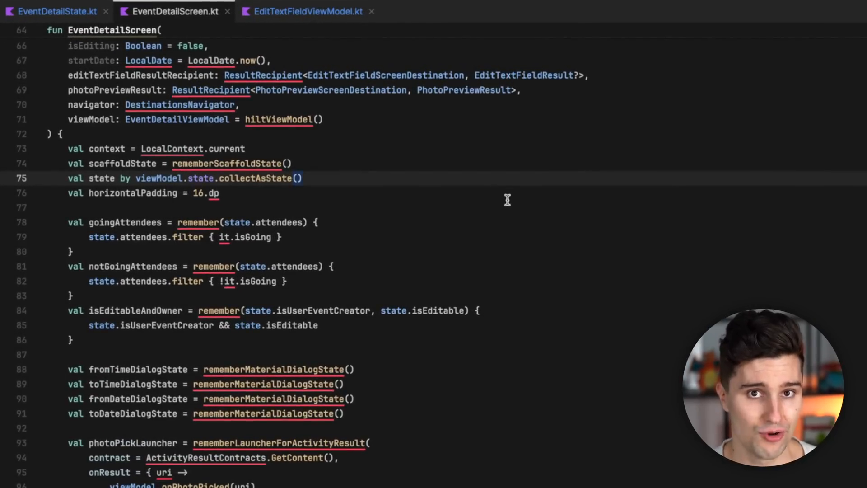
mouse_move(356, 138)
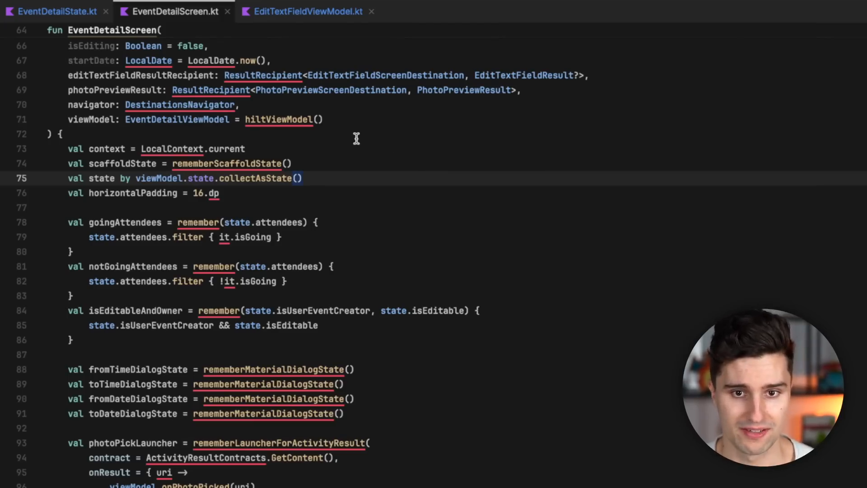
mouse_move(310, 163)
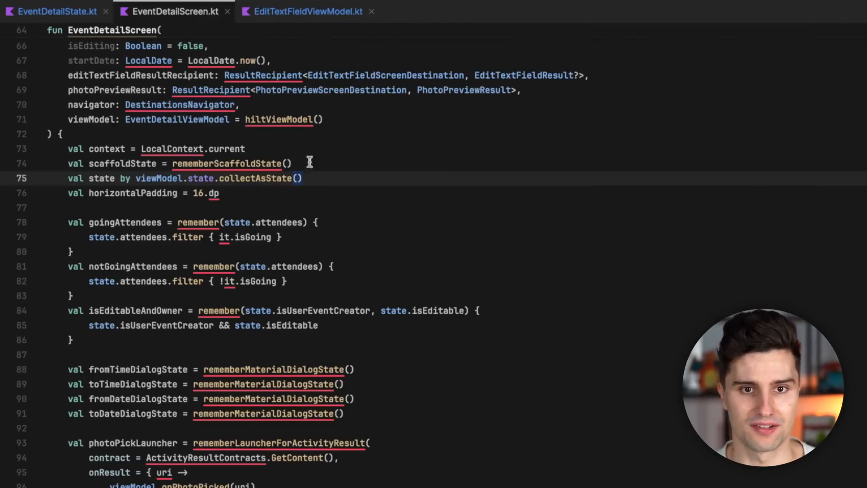
mouse_move(372, 202)
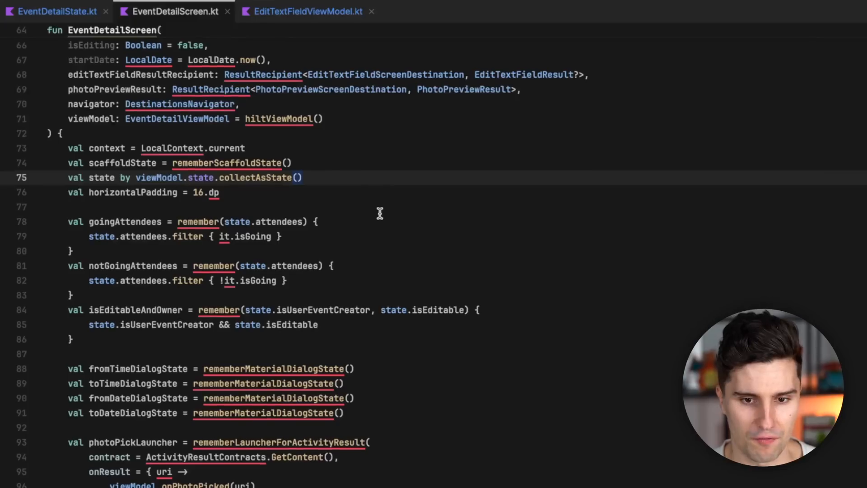
mouse_move(278, 119)
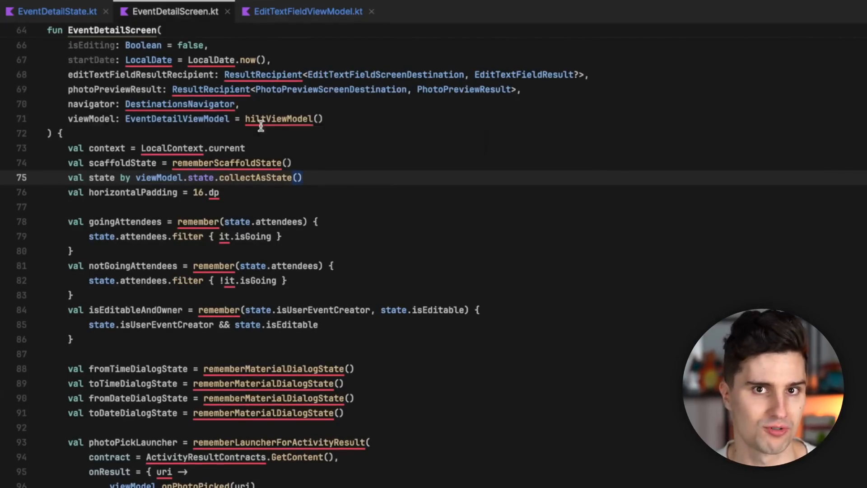
mouse_move(304, 140)
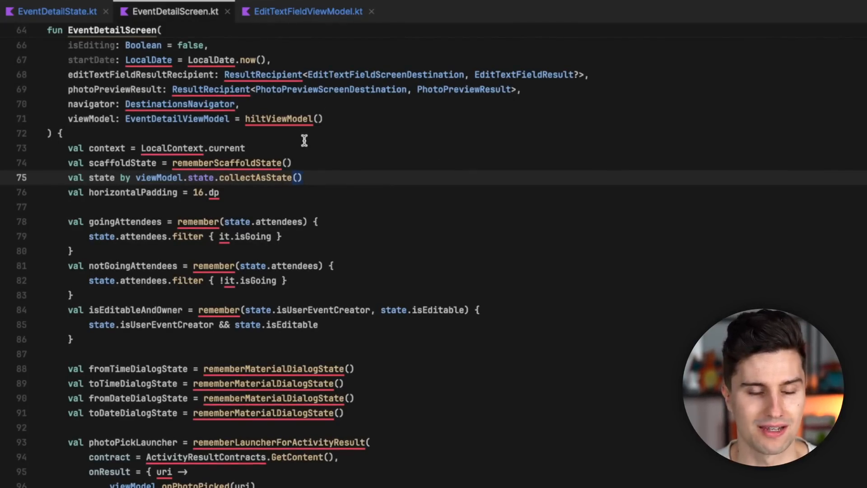
mouse_move(373, 174)
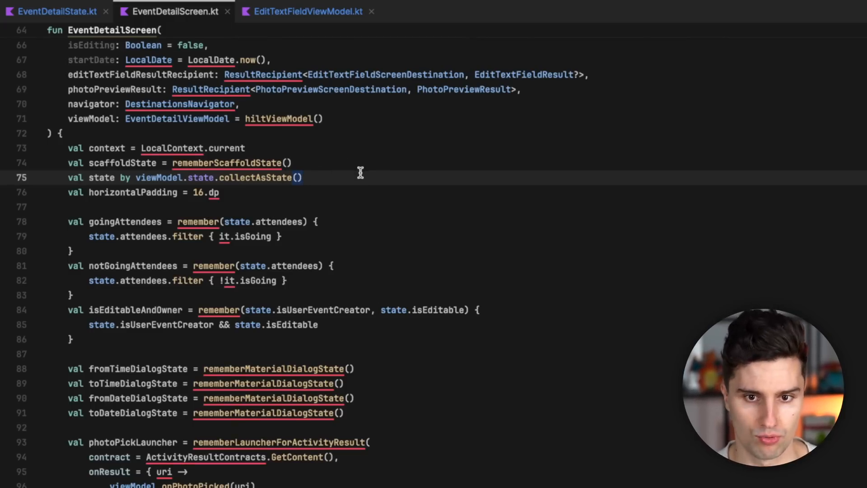
mouse_move(250, 157)
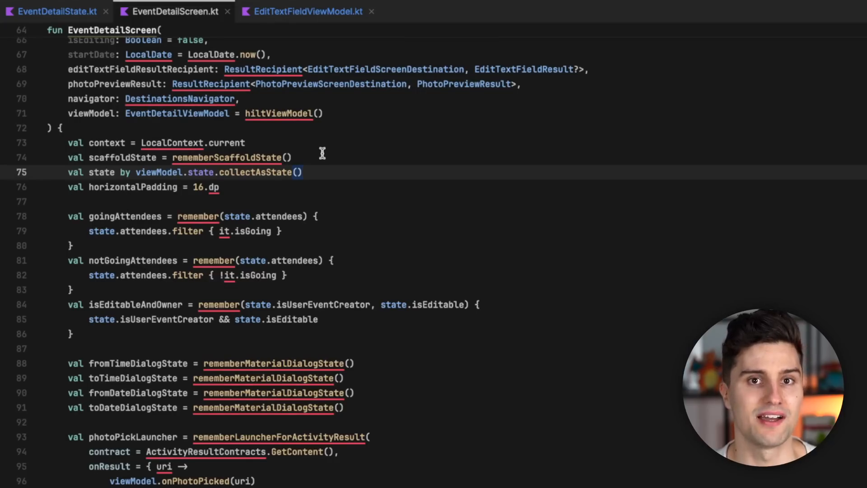
left_click(304, 172)
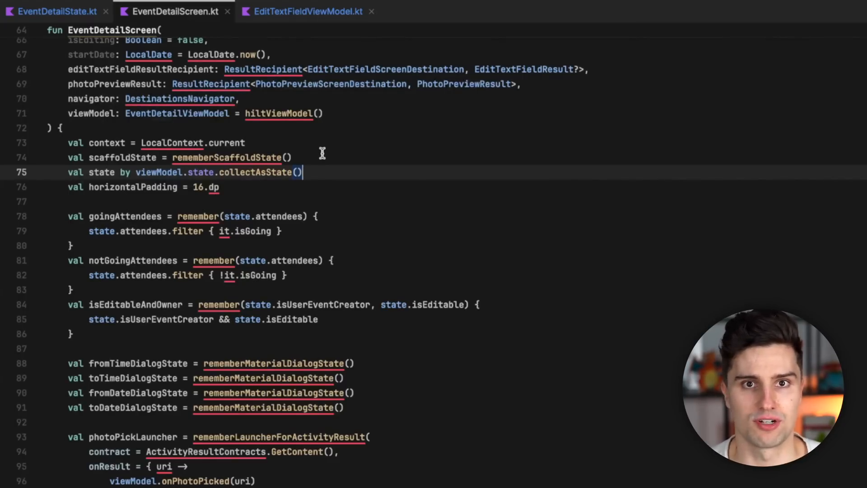
mouse_move(392, 161)
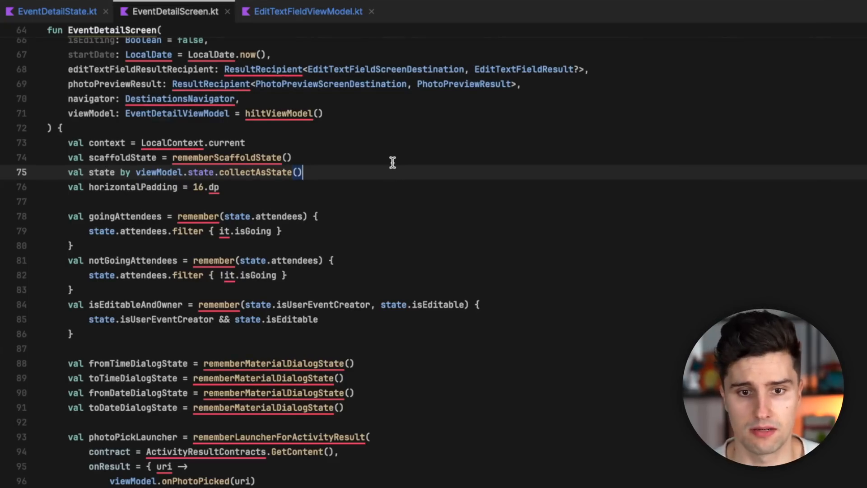
mouse_move(548, 279)
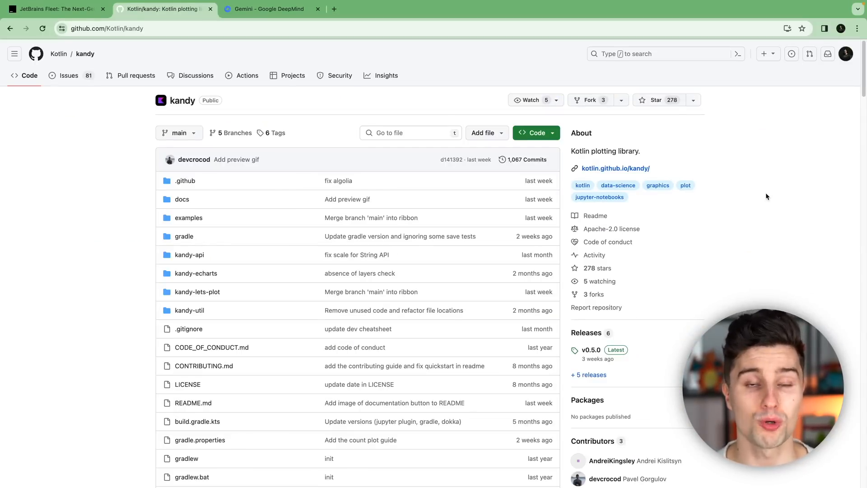
mouse_move(713, 189)
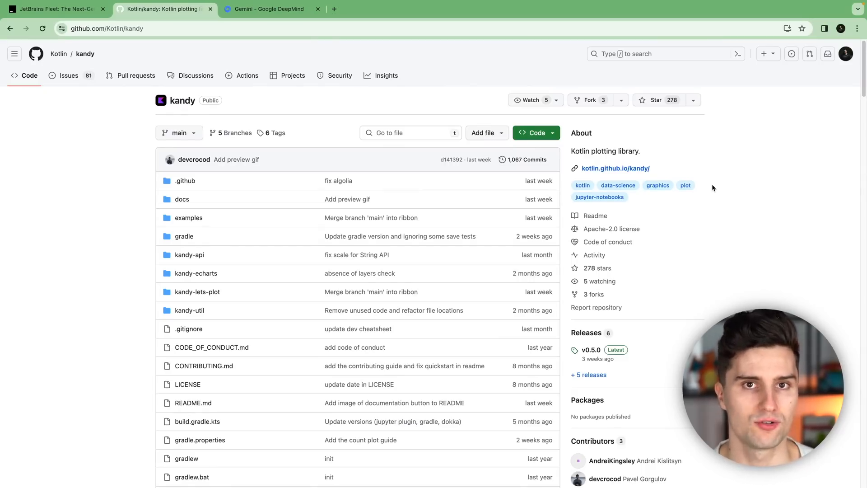
Scroll the Kotlin/kandy README down to the Quickstart code block and its sample bar chart
scroll("down", 3)
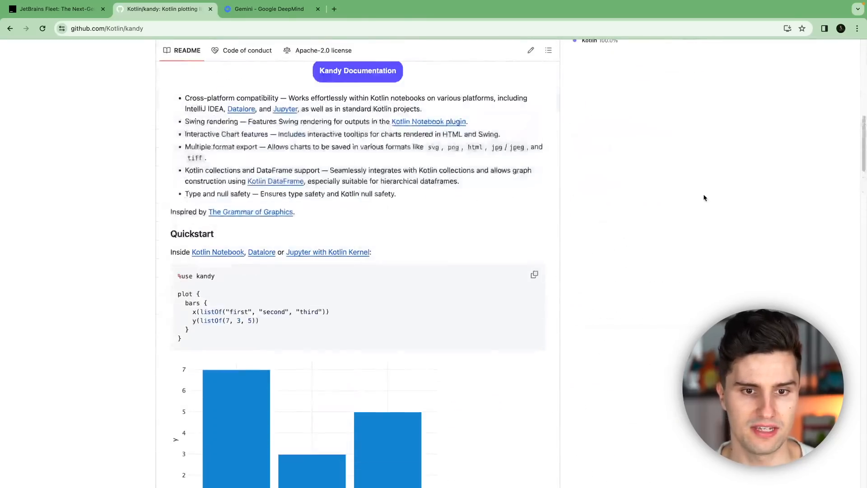
scroll("down", 3)
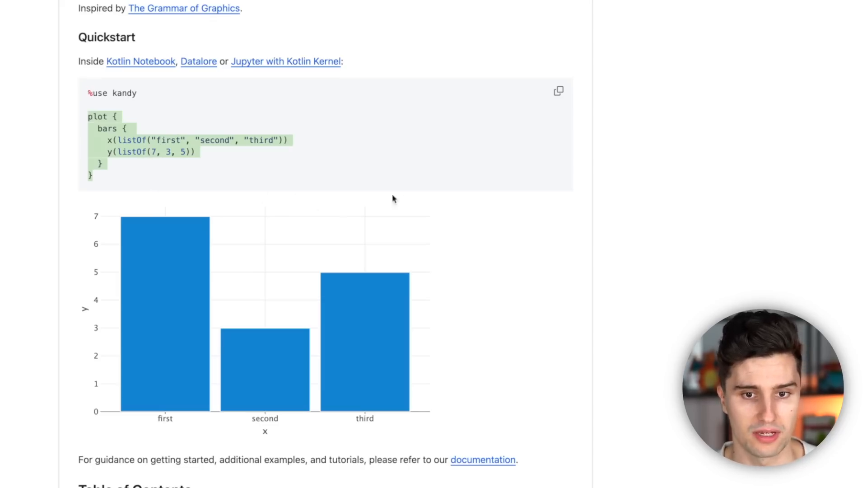
scroll("down", 3)
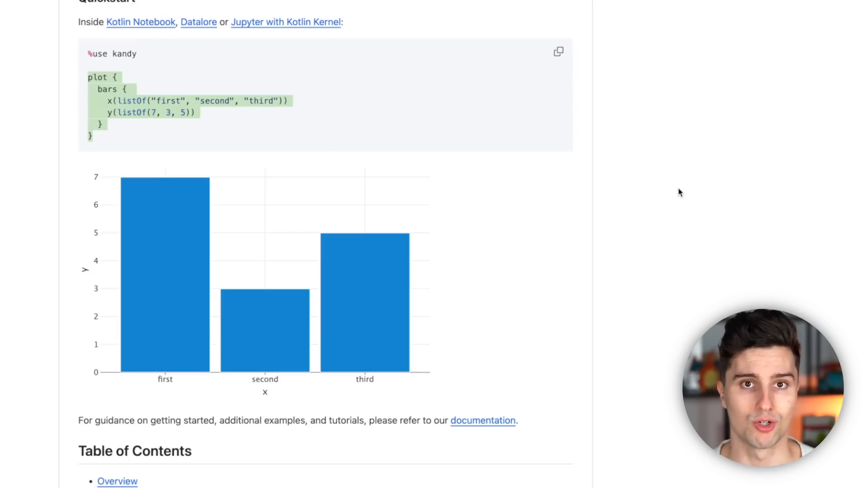
mouse_move(666, 143)
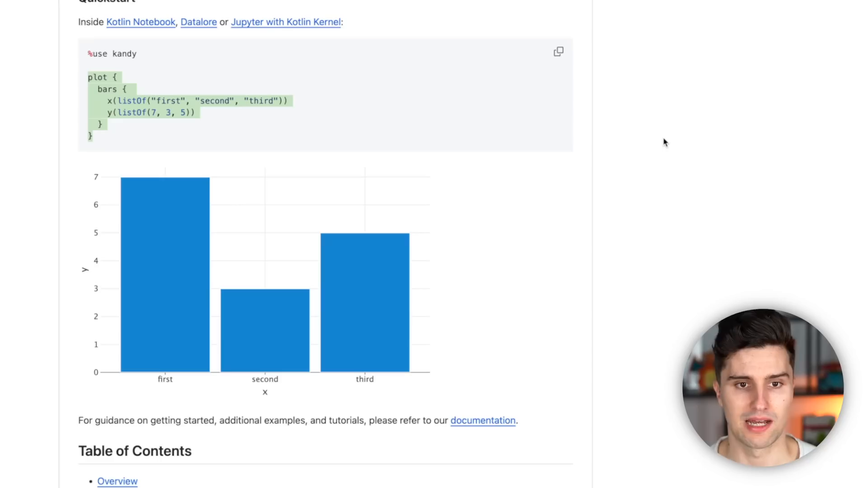
mouse_move(636, 127)
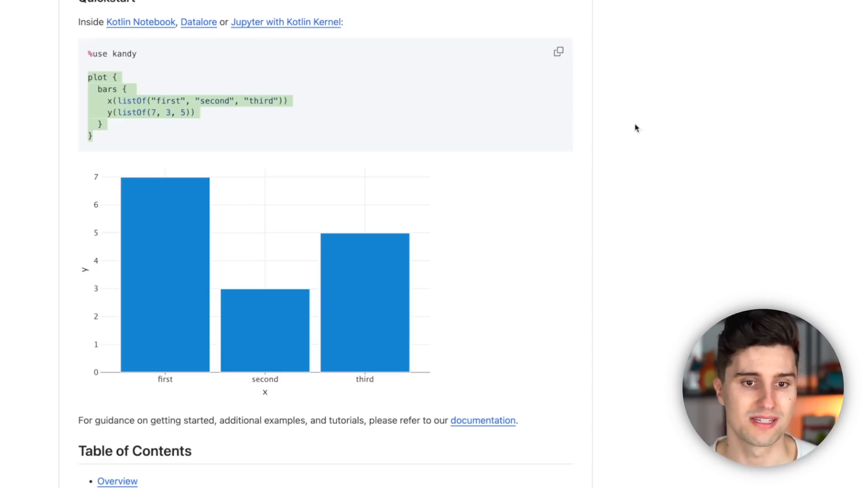
mouse_move(113, 129)
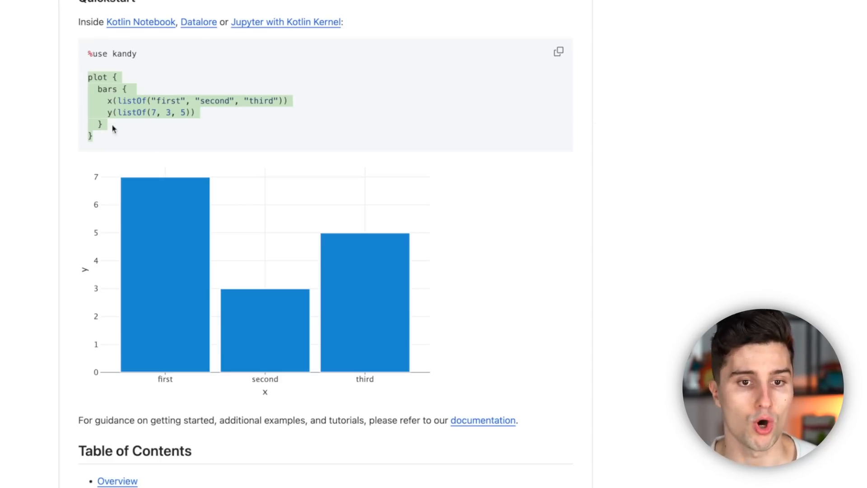
mouse_move(696, 102)
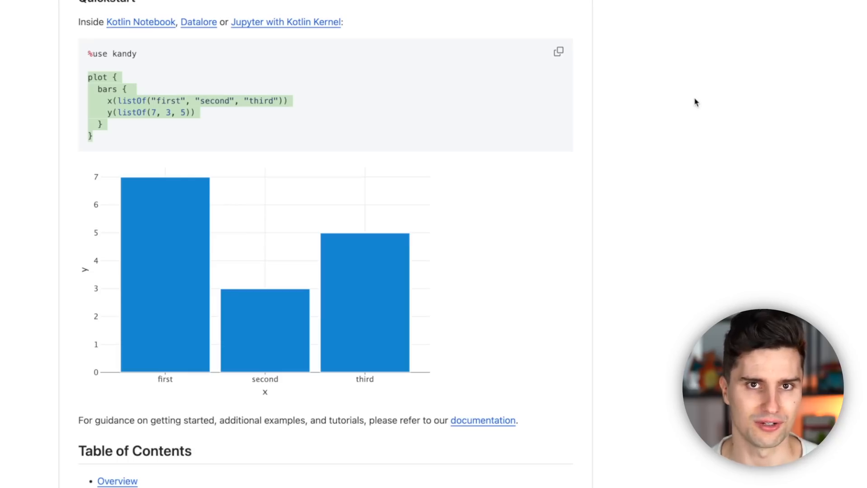
Scroll past the Lets-Plot, ECharts and Gradle setup sections, then switch to the Gemini tab
scroll("down", 3)
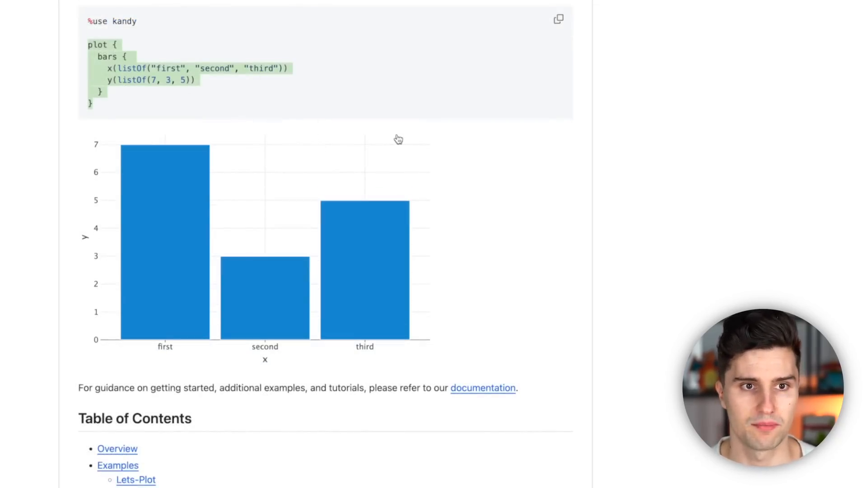
scroll("down", 3)
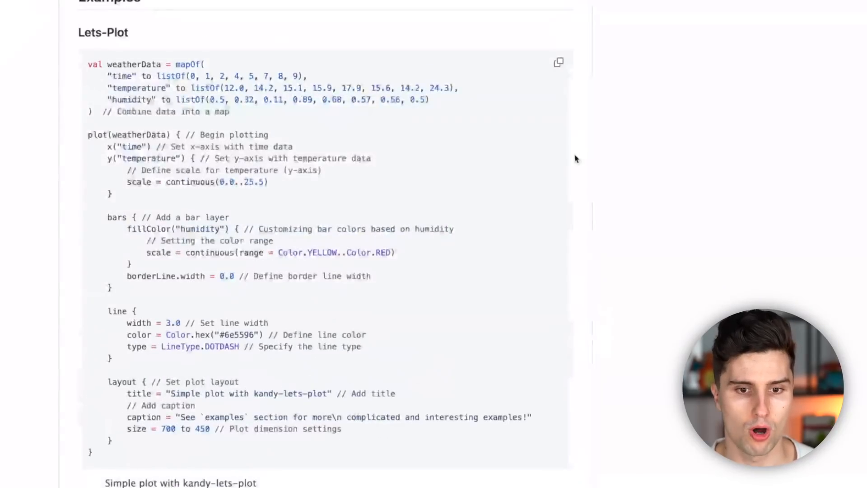
scroll("down", 3)
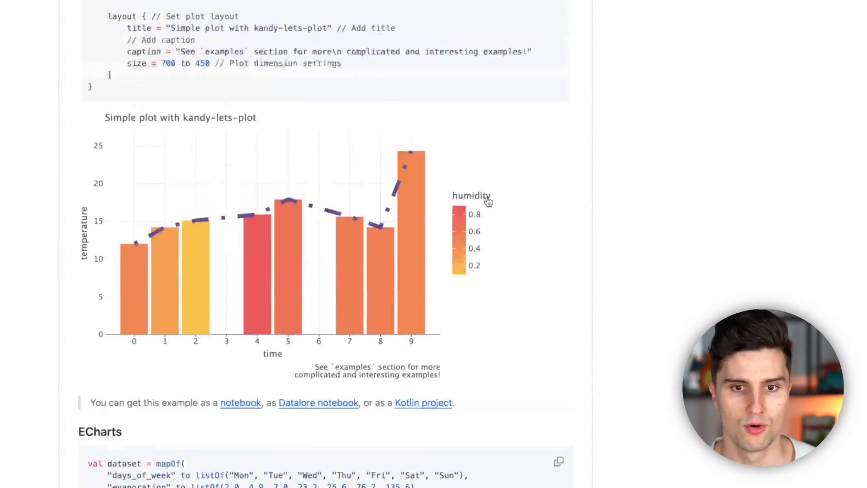
mouse_move(500, 222)
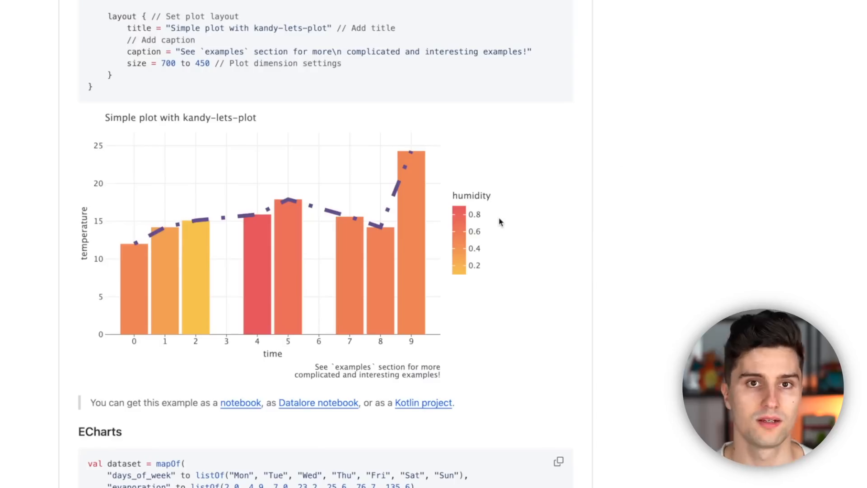
scroll("down", 3)
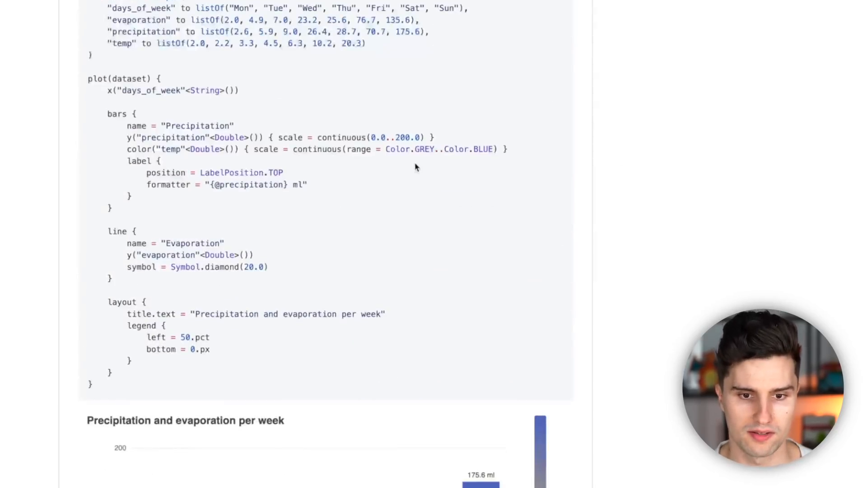
scroll("down", 3)
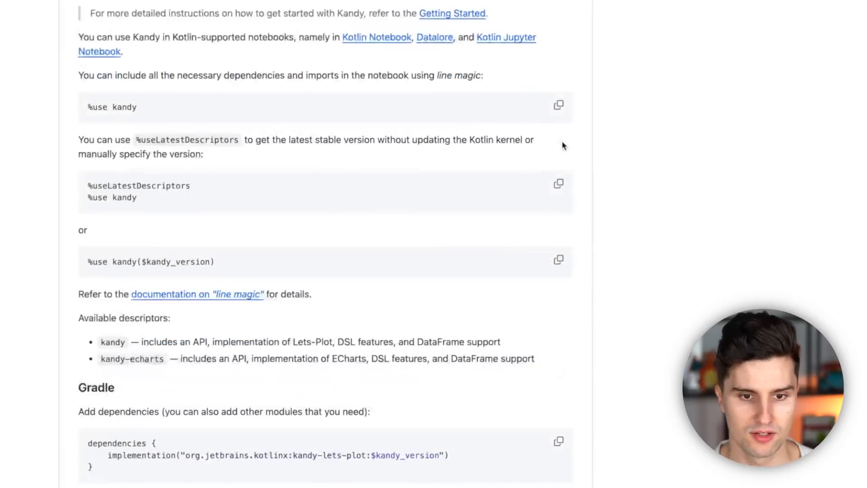
scroll("down", 3)
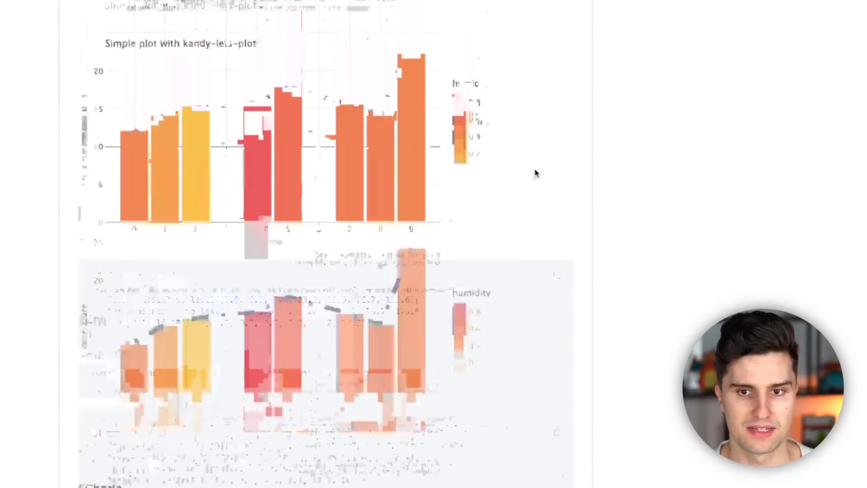
left_click(271, 9)
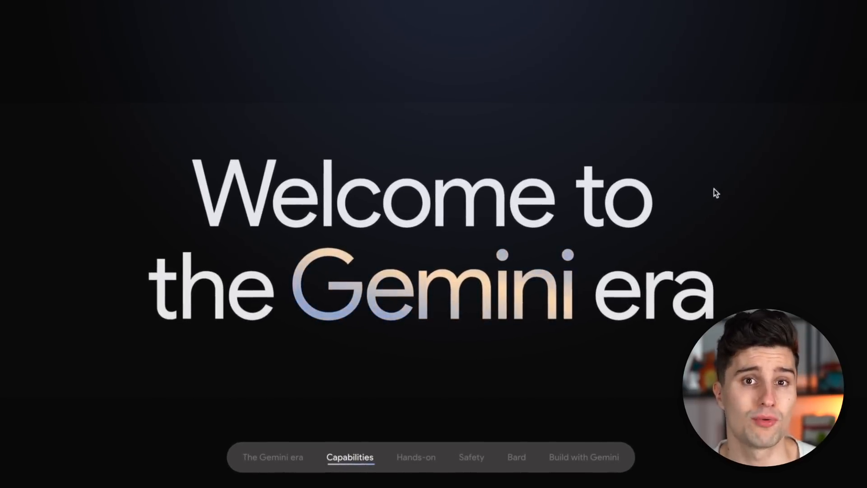
Scroll the Gemini page down to the TEXT benchmarks table comparing Gemini Ultra with GPT-4
scroll("down", 3)
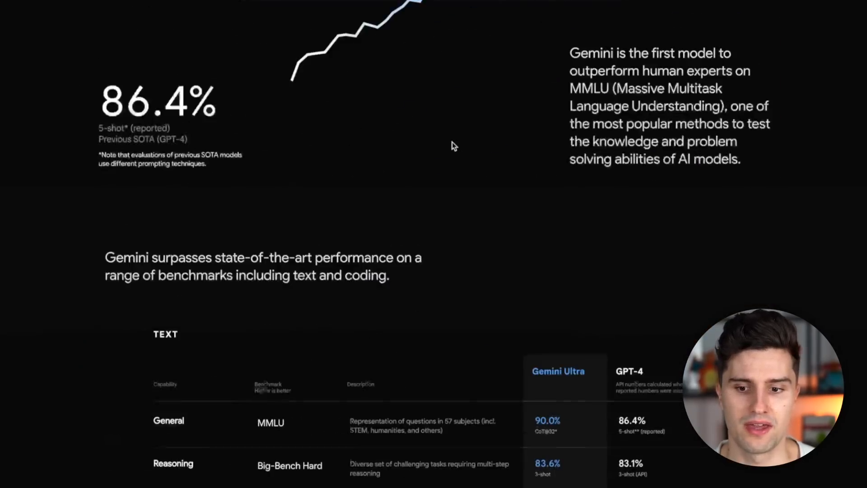
scroll("down", 3)
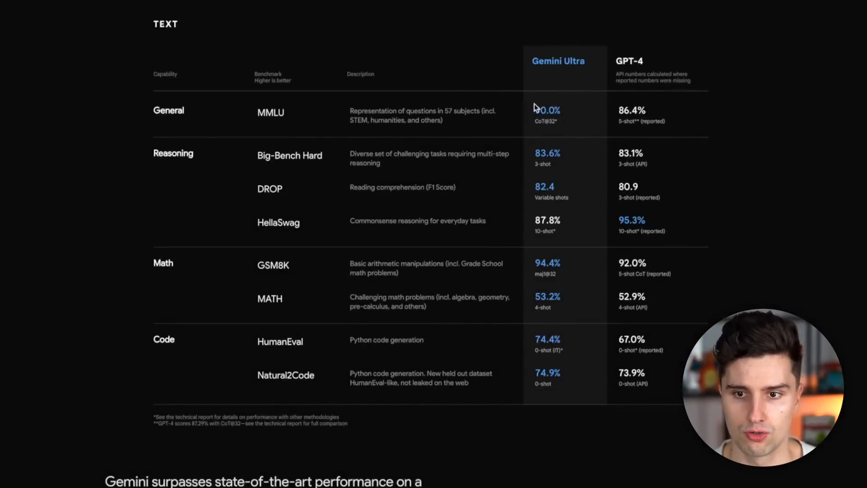
mouse_move(717, 92)
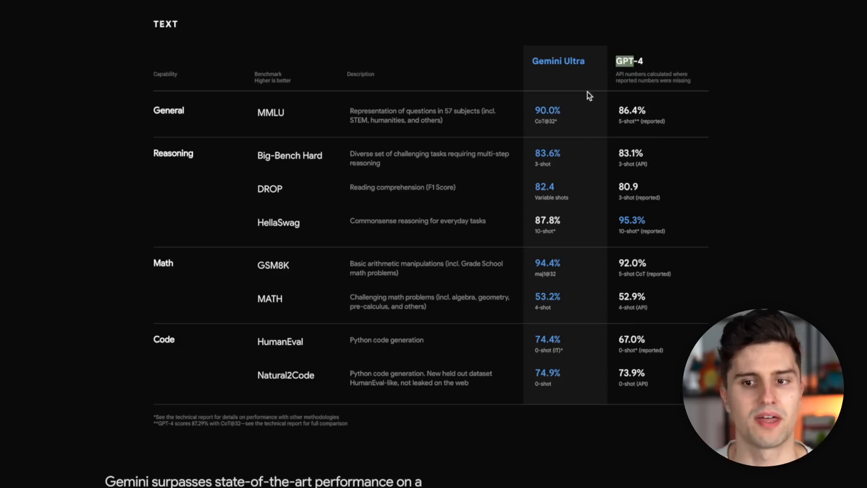
mouse_move(578, 104)
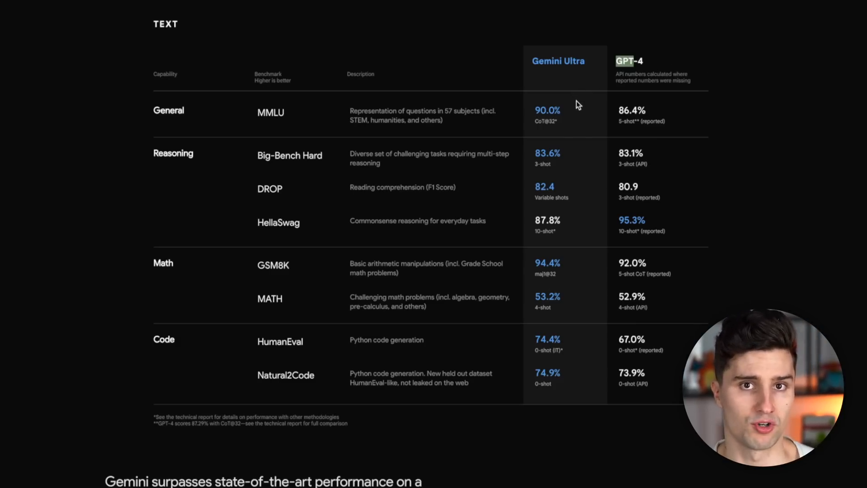
mouse_move(727, 100)
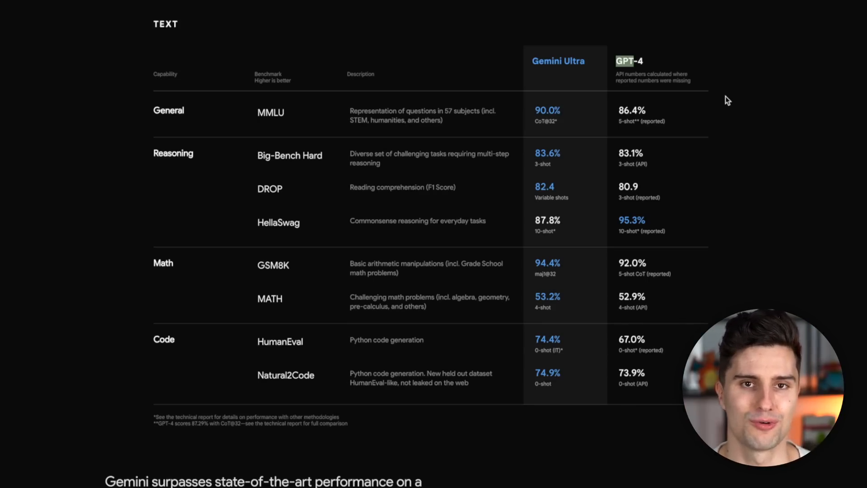
Scroll past the MULTIMODAL table to the 'Gemini comes in three sizes' Ultra, Pro and Nano section
scroll("down", 3)
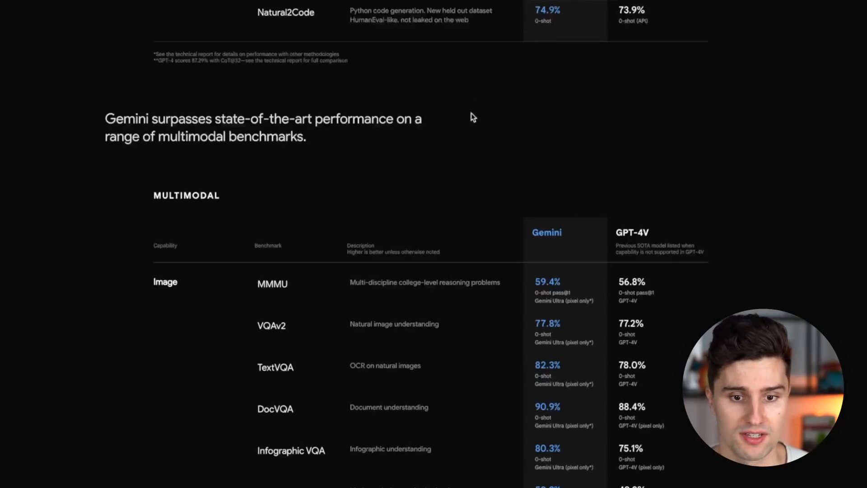
scroll("down", 3)
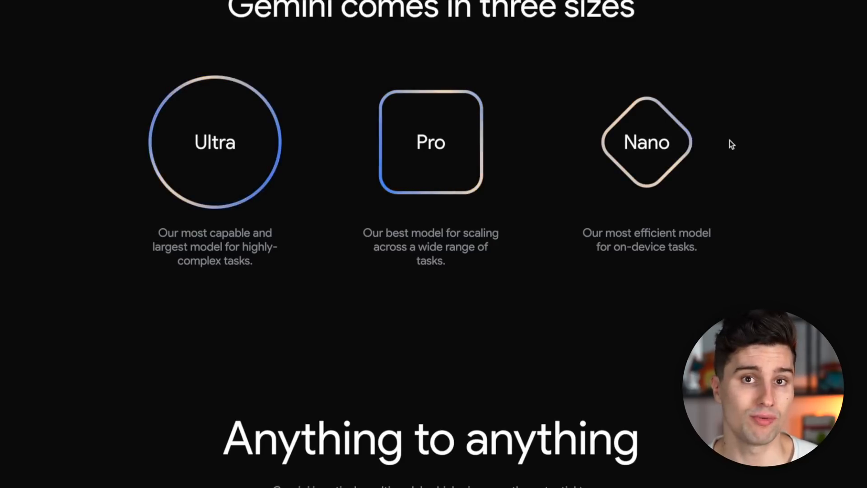